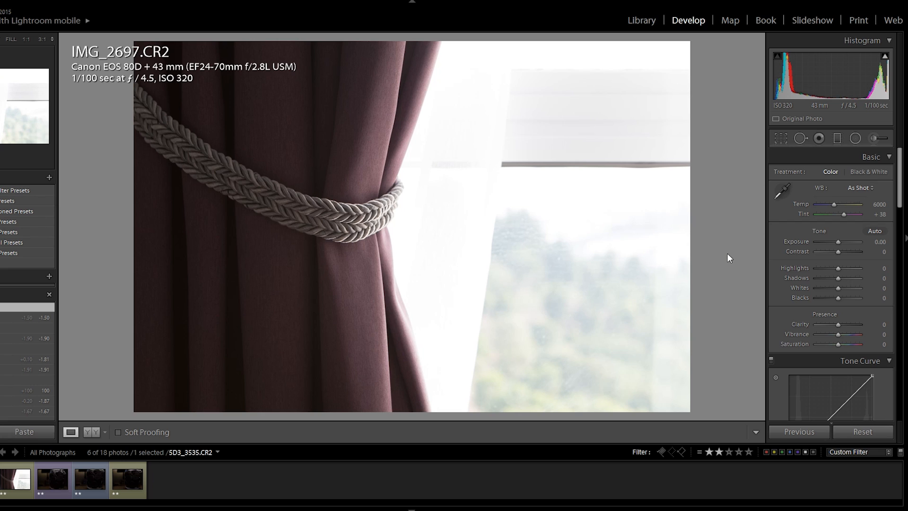
mouse_move(744, 249)
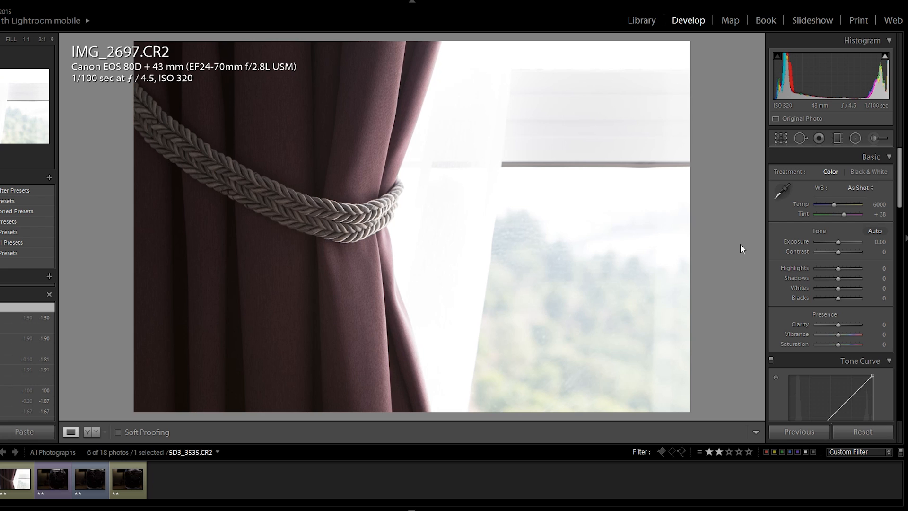
mouse_move(801, 246)
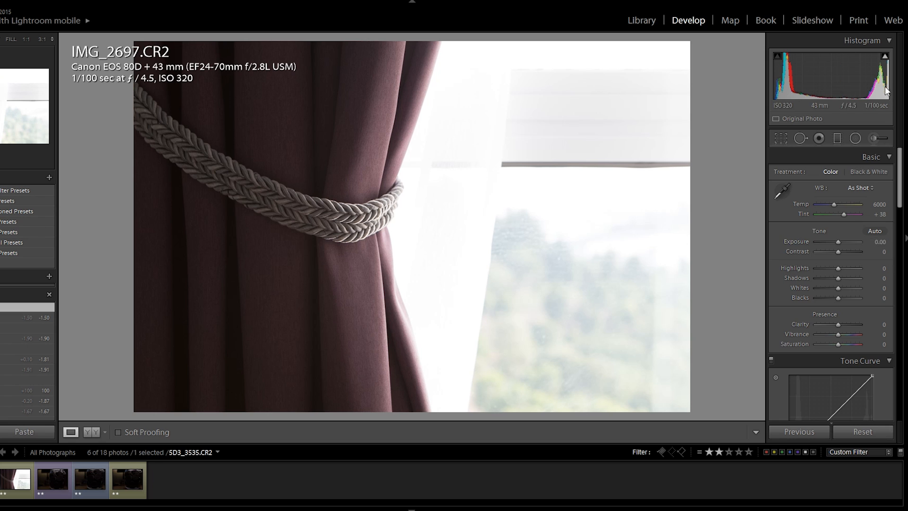
mouse_move(839, 242)
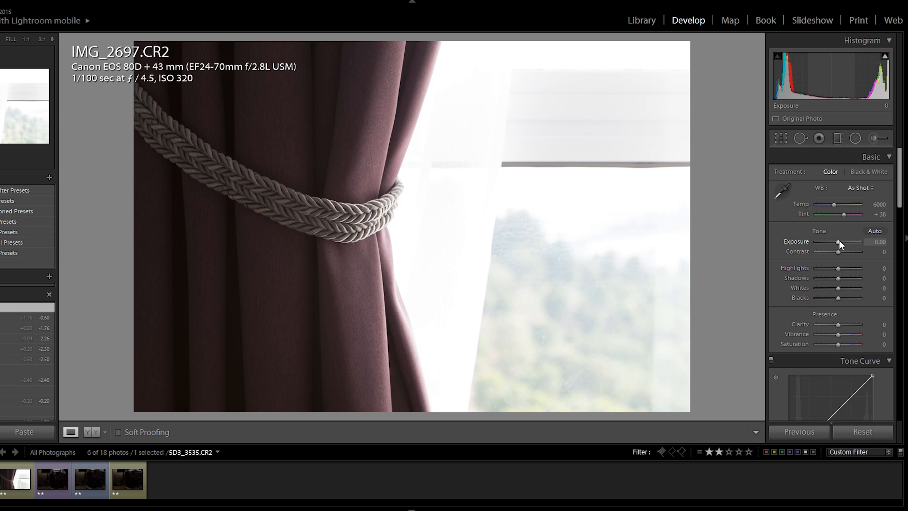
Lower IMG_2697.CR2 Exposure to about −2.00 until the blown-out window shows the trees outside.
left_click_drag(854, 242, 838, 243)
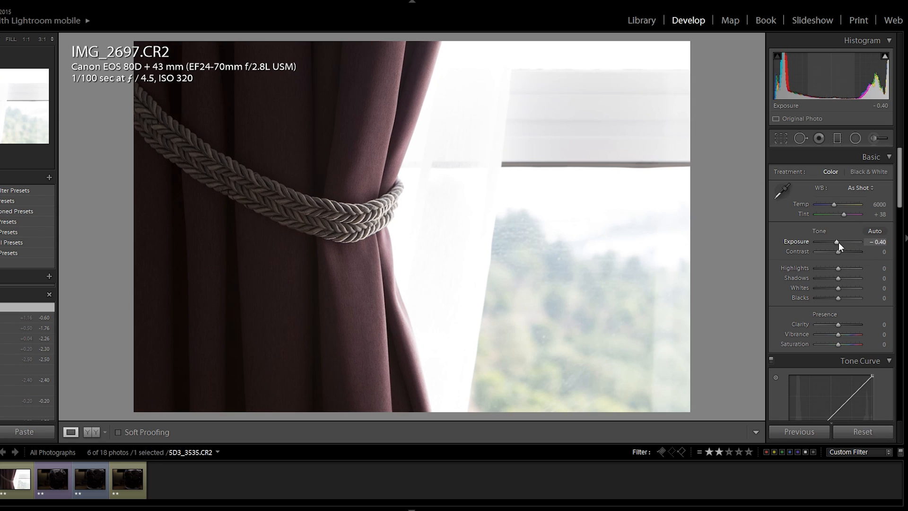
left_click_drag(836, 241, 826, 241)
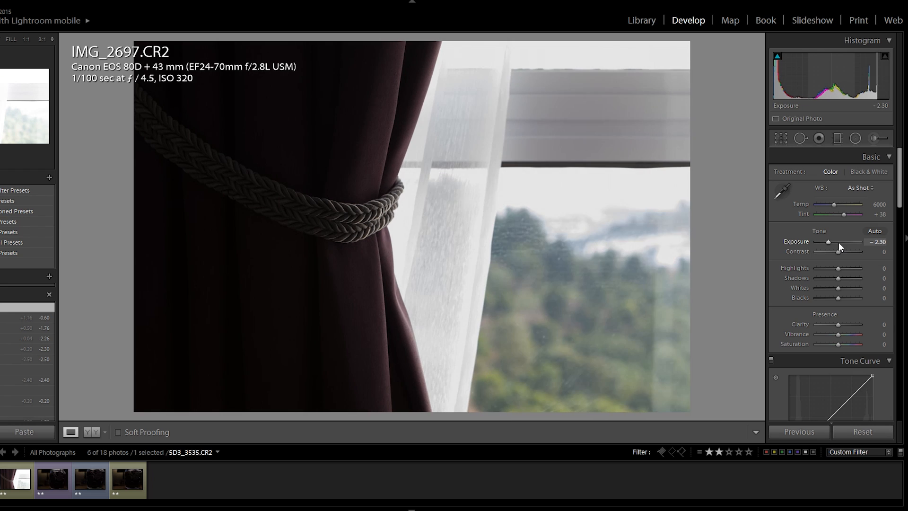
left_click_drag(826, 241, 830, 241)
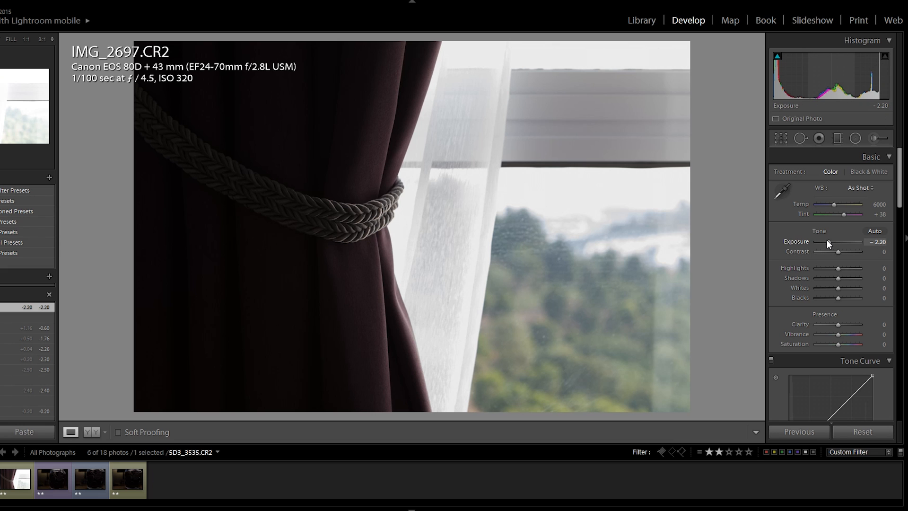
left_click_drag(829, 241, 831, 242)
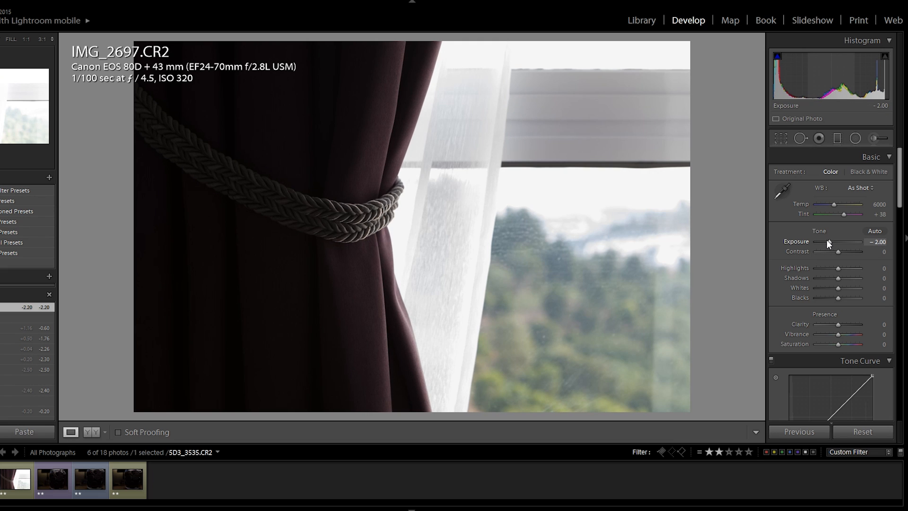
left_click_drag(821, 241, 824, 241)
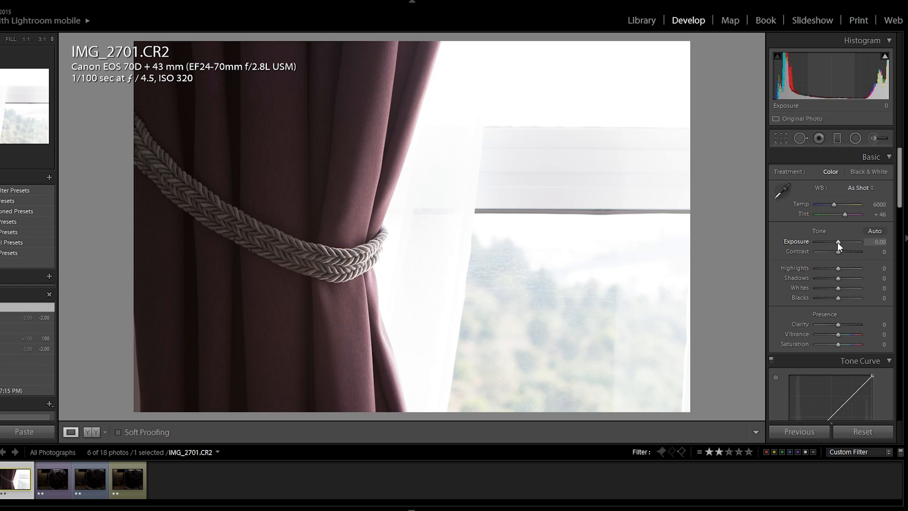
Lower IMG_2701.CR2 Exposure to about −2.10 to recover detail in the bright window.
left_click_drag(837, 241, 832, 241)
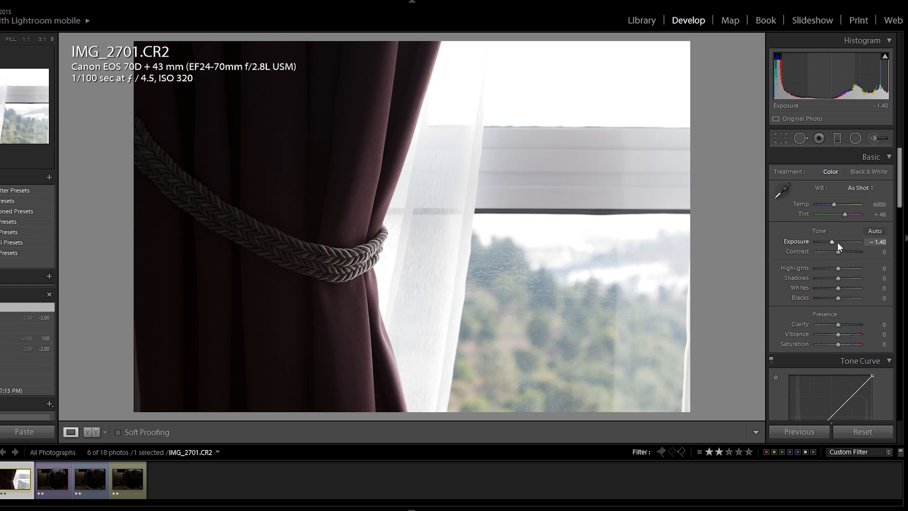
left_click_drag(833, 241, 827, 241)
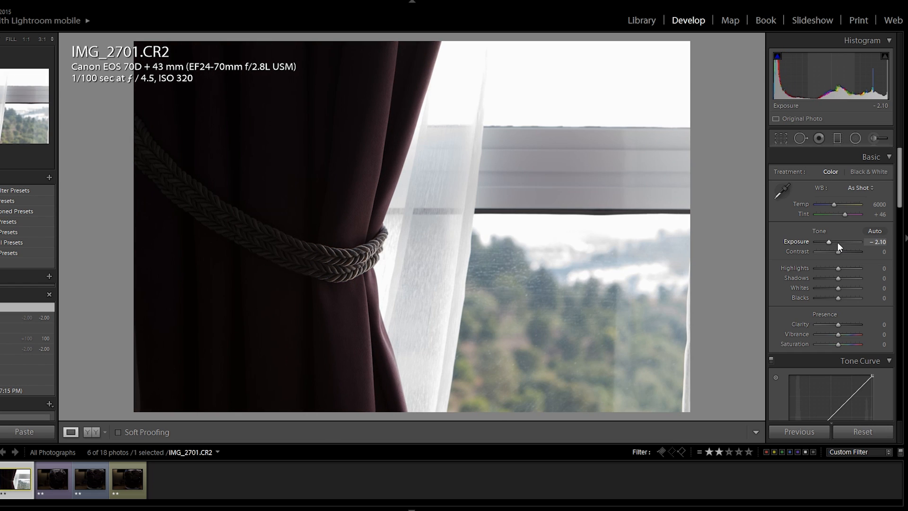
left_click_drag(826, 241, 830, 241)
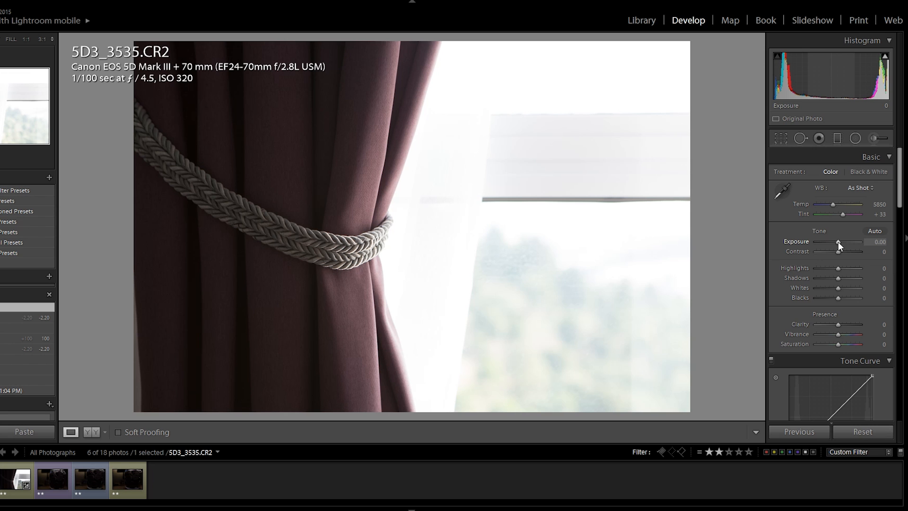
Lower 5D3_3535.CR2 Exposure to −2.10 so the window and trees are no longer washed out.
left_click_drag(839, 243, 835, 244)
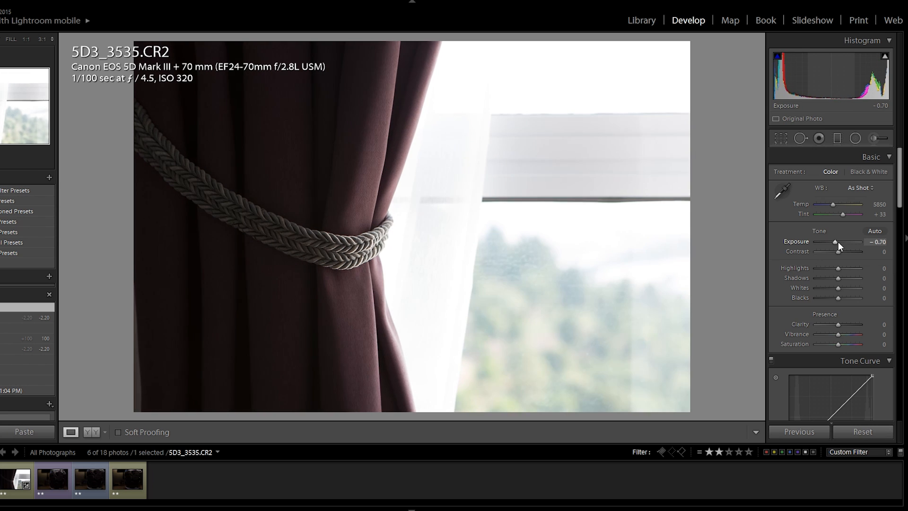
left_click_drag(834, 242, 825, 241)
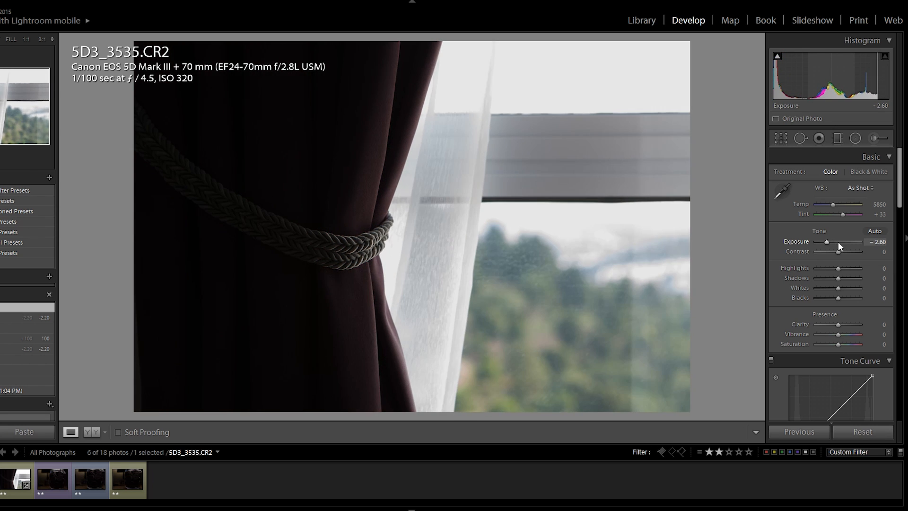
left_click_drag(826, 241, 838, 241)
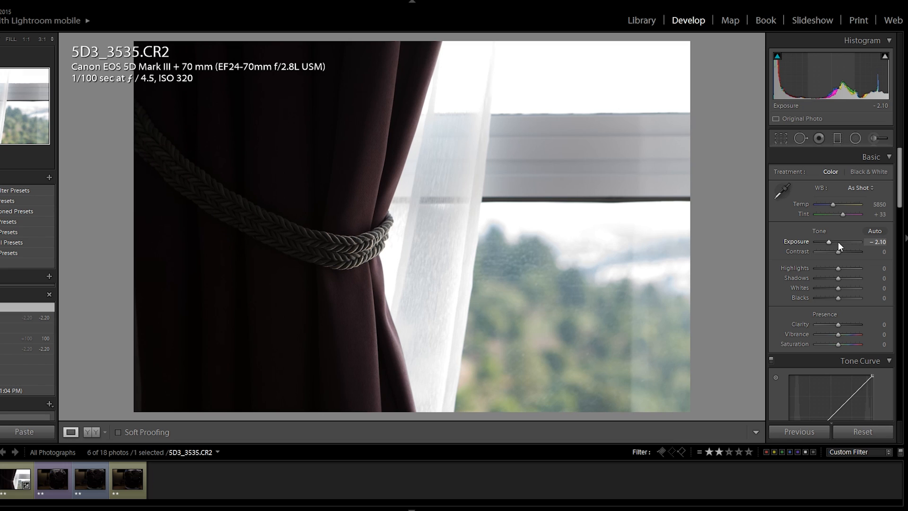